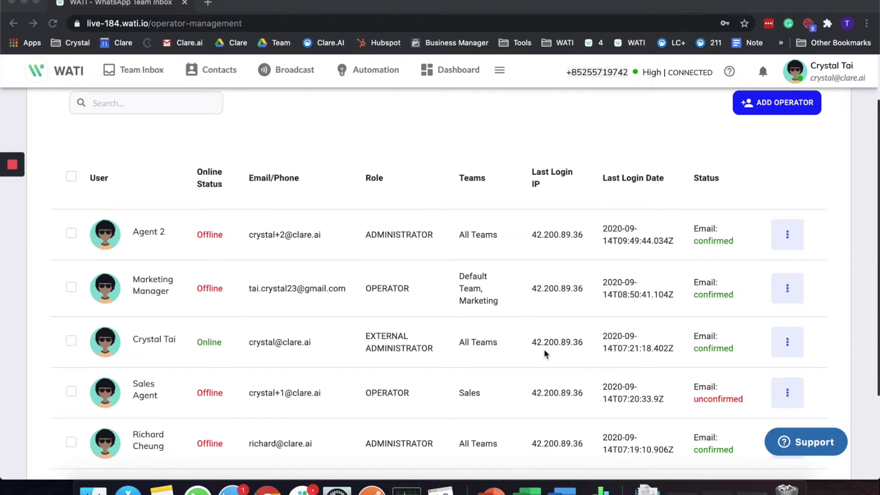
{"action": "mouse_move", "coordinate": [499, 69]}
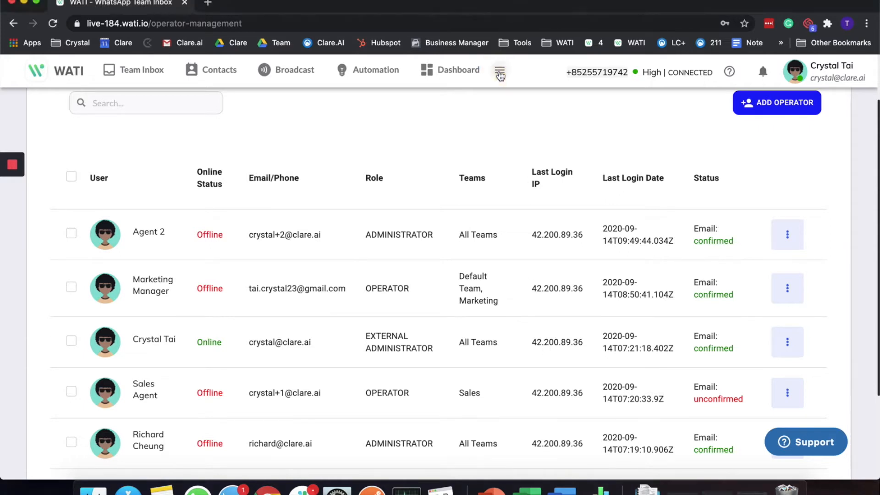
Open the extra navigation options and scroll down to the operators area
{"action": "left_click", "coordinate": [499, 73]}
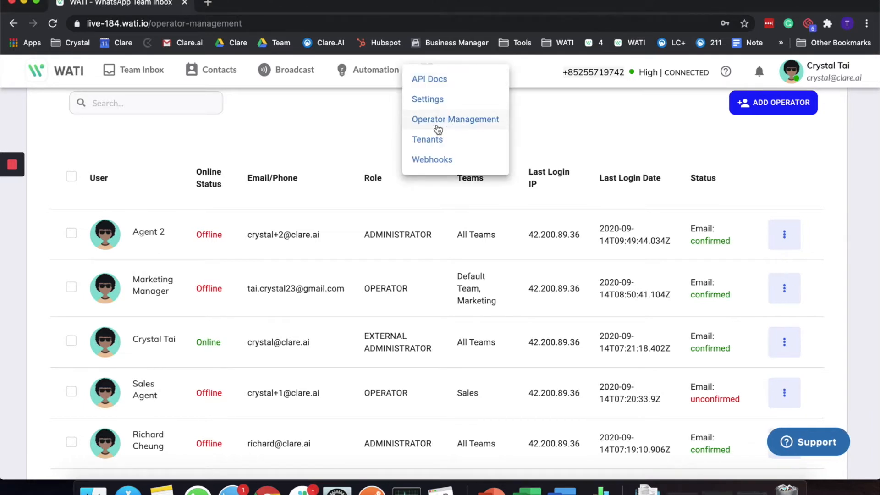
{"action": "mouse_move", "coordinate": [524, 130]}
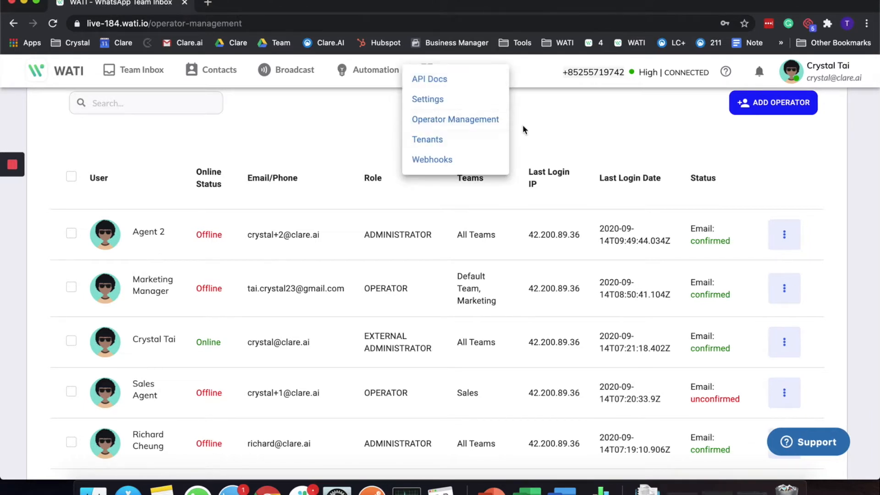
{"action": "mouse_move", "coordinate": [519, 124]}
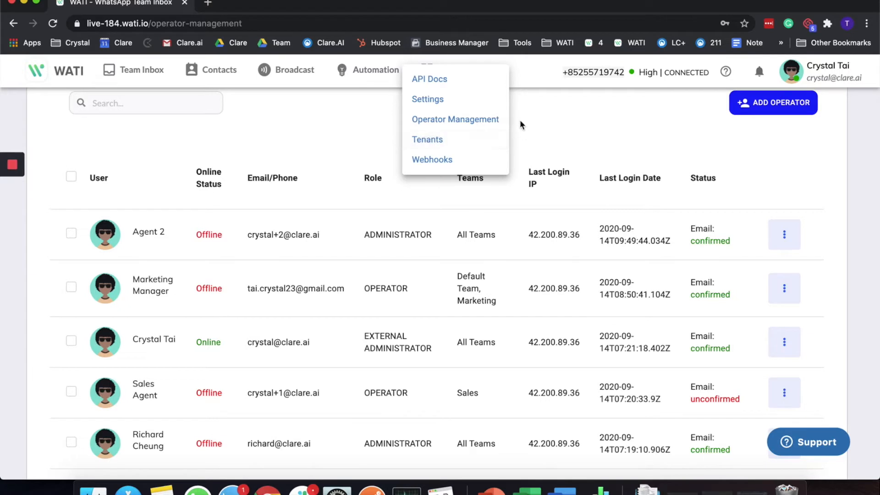
{"action": "mouse_move", "coordinate": [374, 132]}
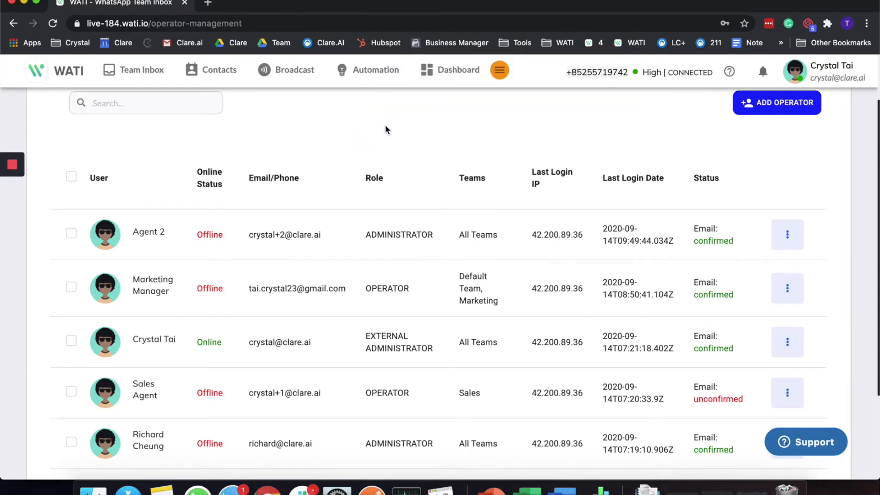
{"action": "left_click", "coordinate": [498, 70]}
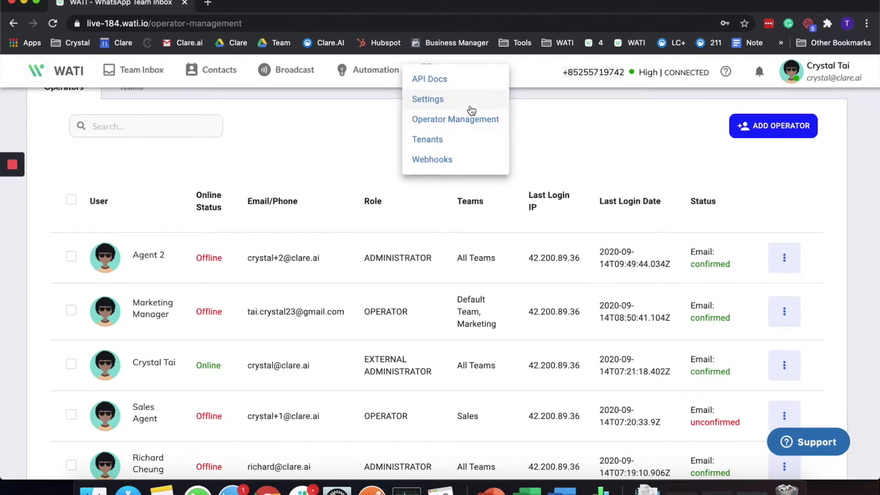
{"action": "mouse_move", "coordinate": [455, 120]}
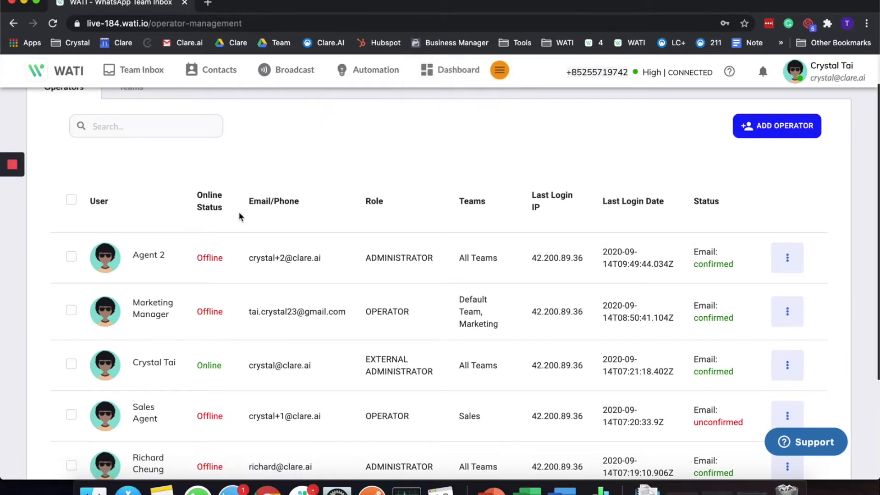
{"action": "scroll", "scroll_direction": "down", "scroll_amount": 3}
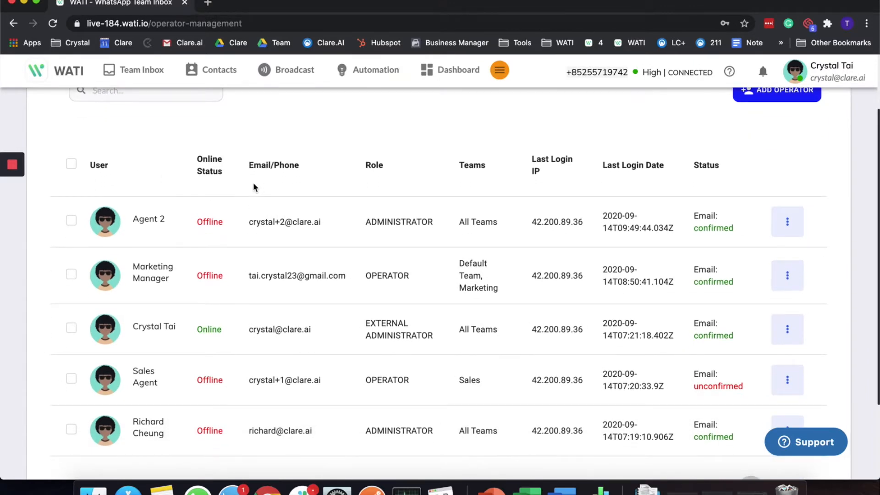
{"action": "mouse_move", "coordinate": [142, 69]}
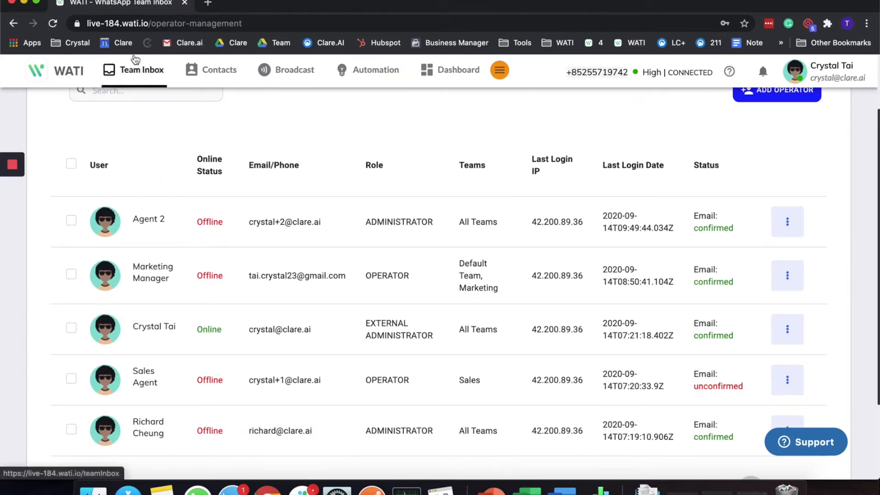
{"action": "scroll", "scroll_direction": "down", "scroll_amount": 3}
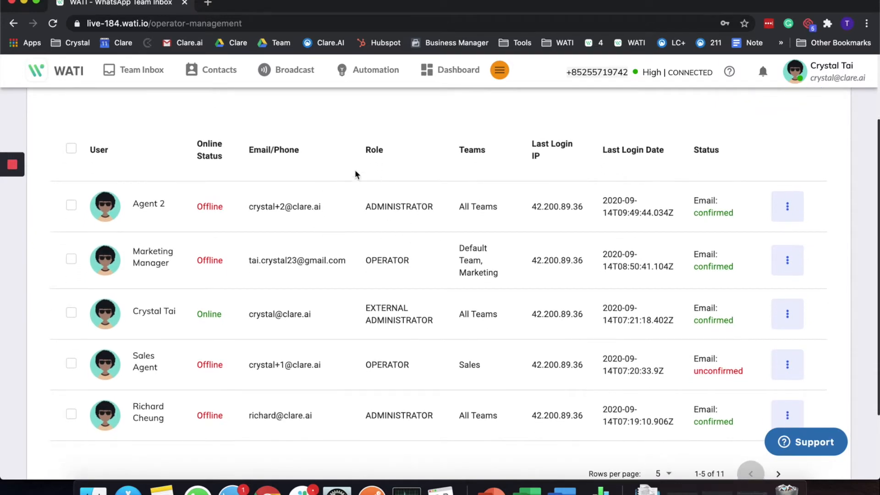
{"action": "mouse_move", "coordinate": [282, 187]}
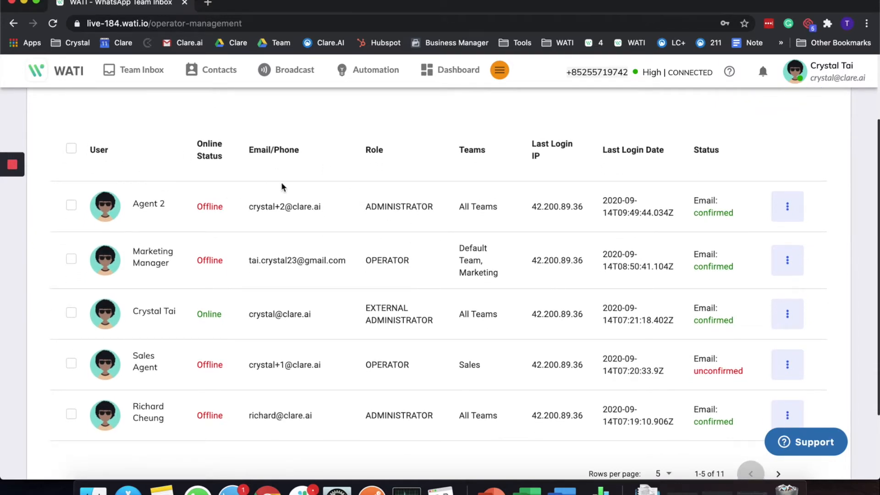
{"action": "mouse_move", "coordinate": [236, 190]}
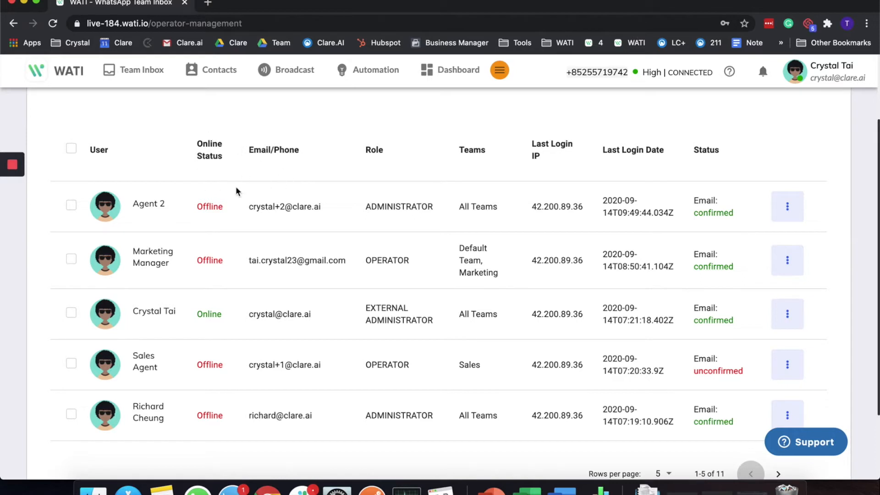
{"action": "mouse_move", "coordinate": [260, 166]}
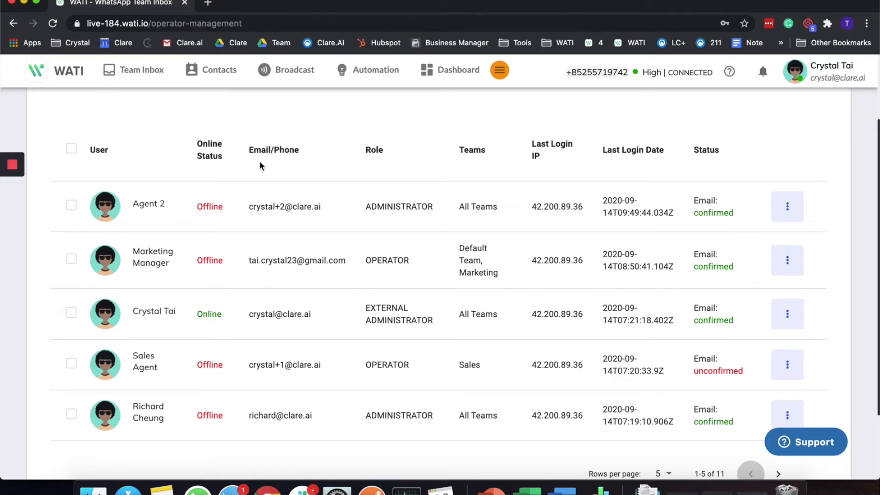
{"action": "mouse_move", "coordinate": [380, 166]}
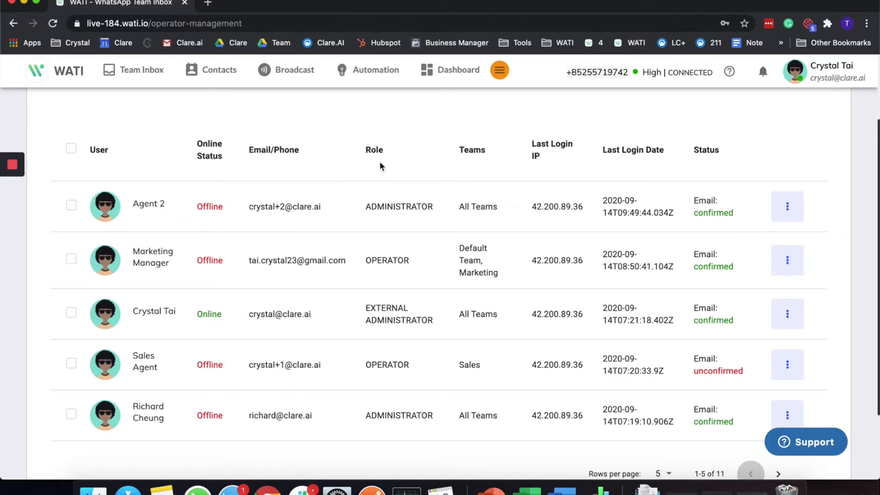
{"action": "mouse_move", "coordinate": [365, 206]}
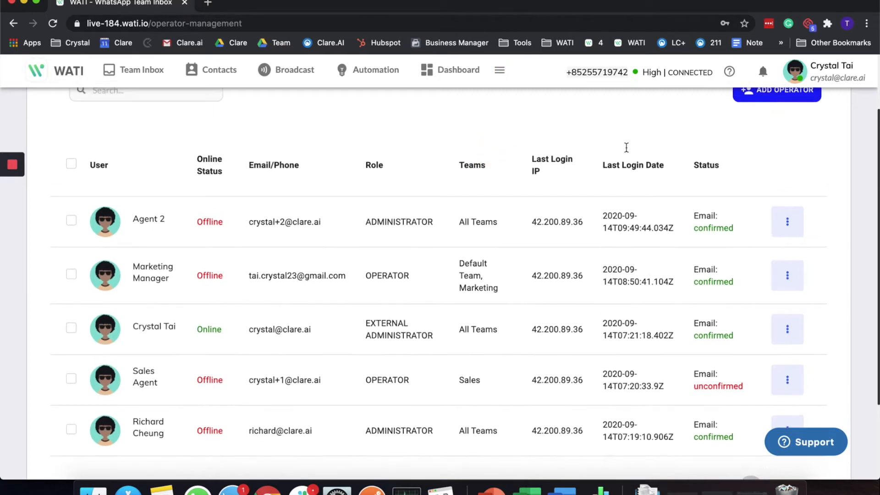
{"action": "scroll", "scroll_direction": "down", "scroll_amount": 3}
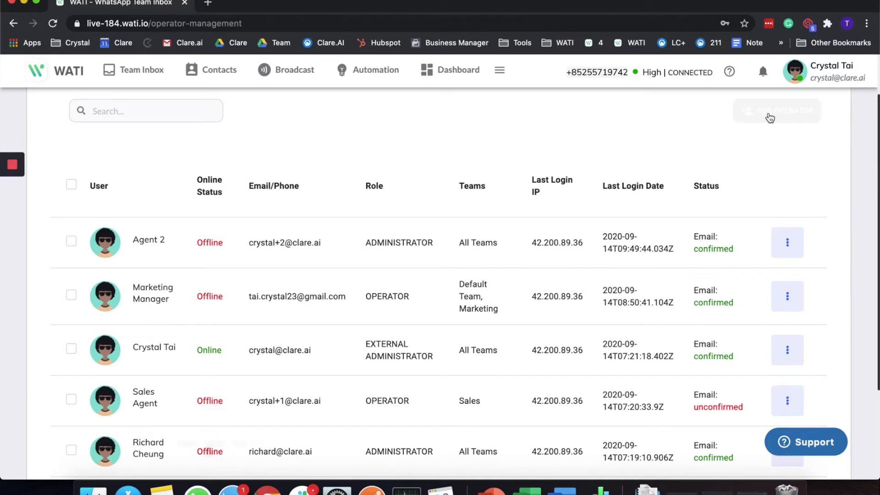
{"action": "left_click", "coordinate": [778, 110]}
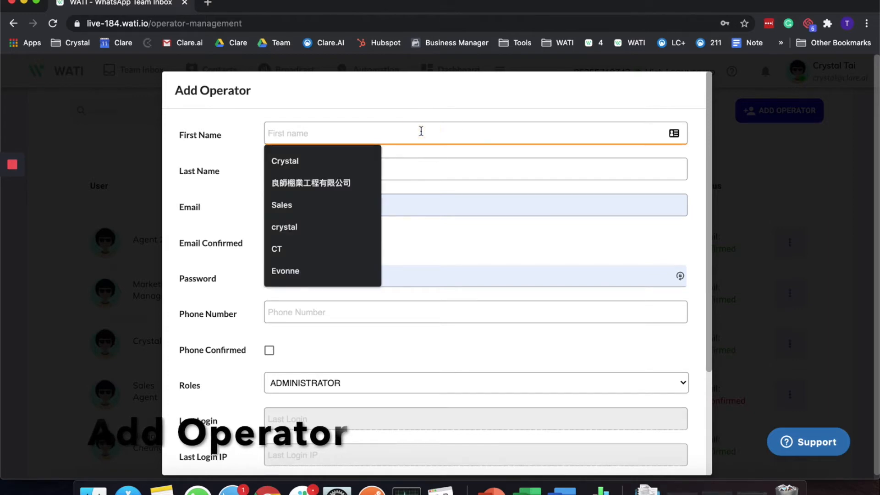
{"action": "left_click", "coordinate": [282, 205]}
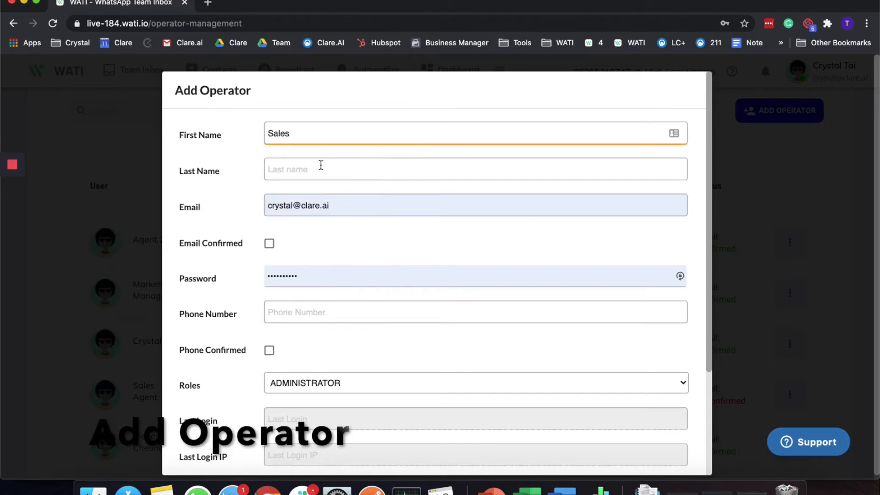
{"action": "type", "text": "Ma"}
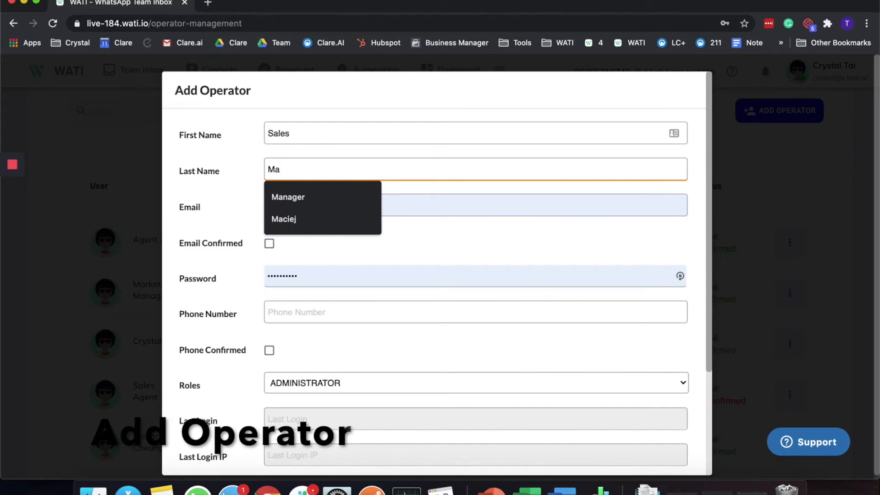
{"action": "left_click", "coordinate": [288, 197]}
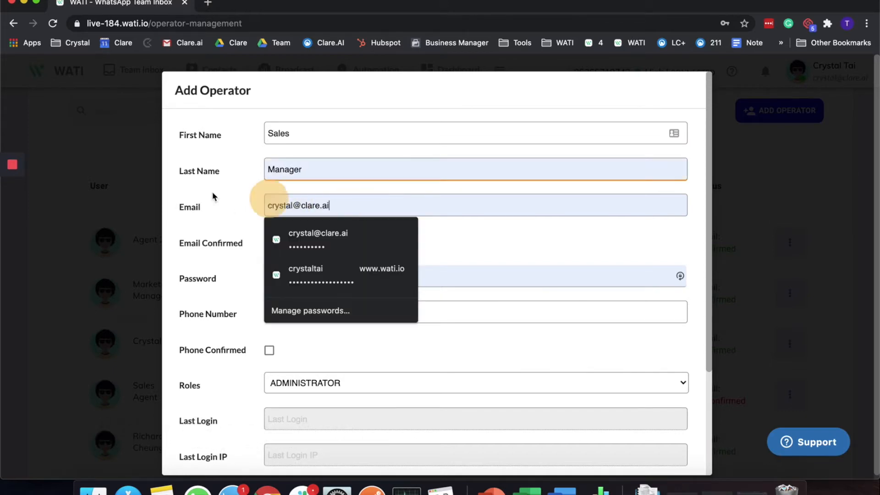
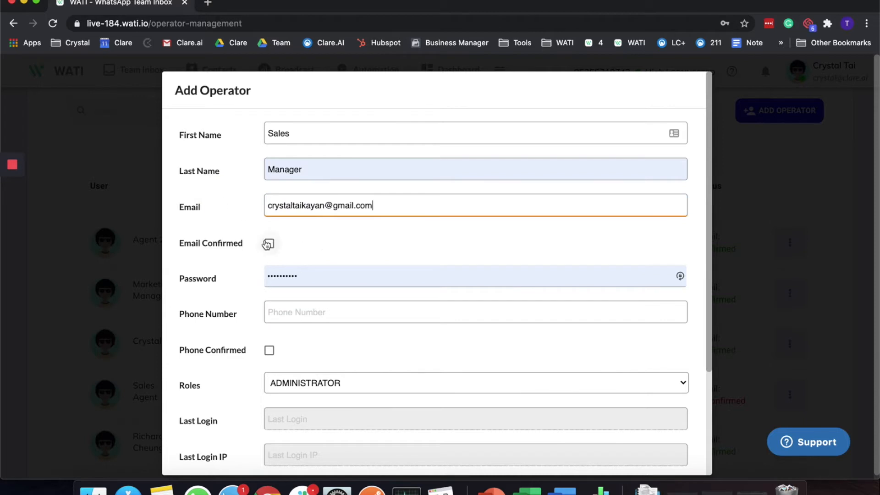
{"action": "left_click", "coordinate": [269, 243]}
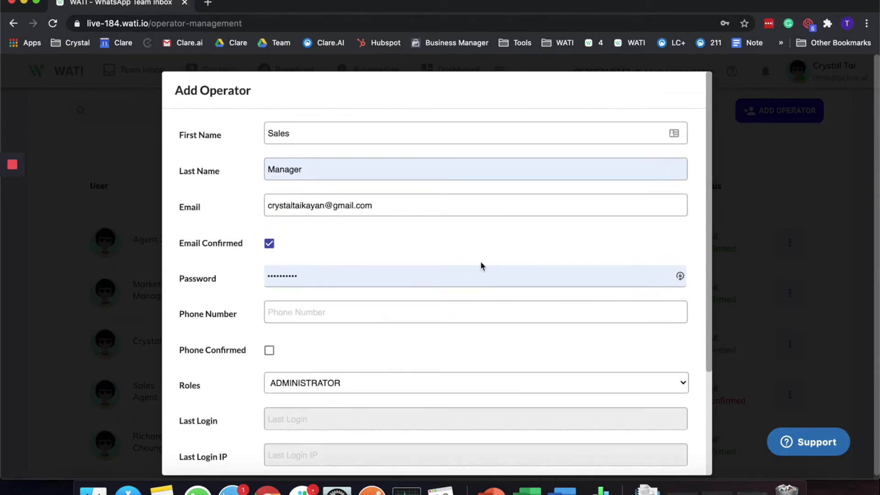
Choose OPERATOR in the Roles dropdown of the Add Operator form
{"action": "scroll", "scroll_direction": "down", "scroll_amount": 3}
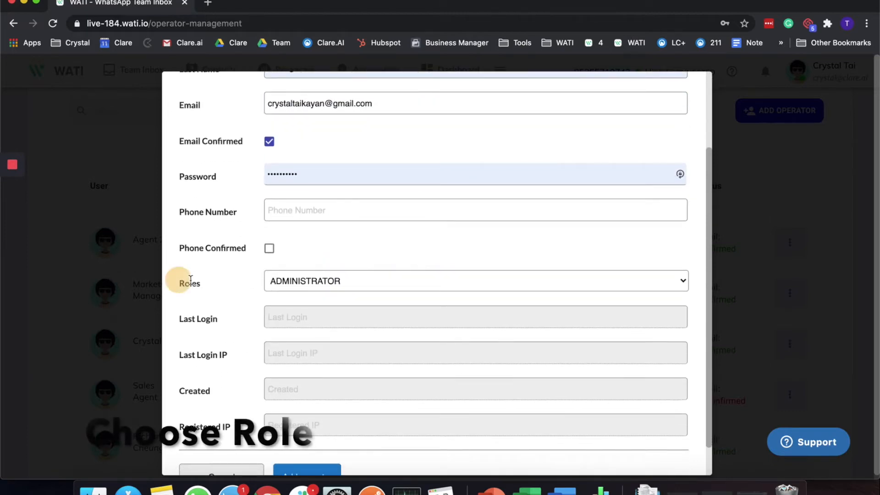
{"action": "left_click", "coordinate": [474, 280]}
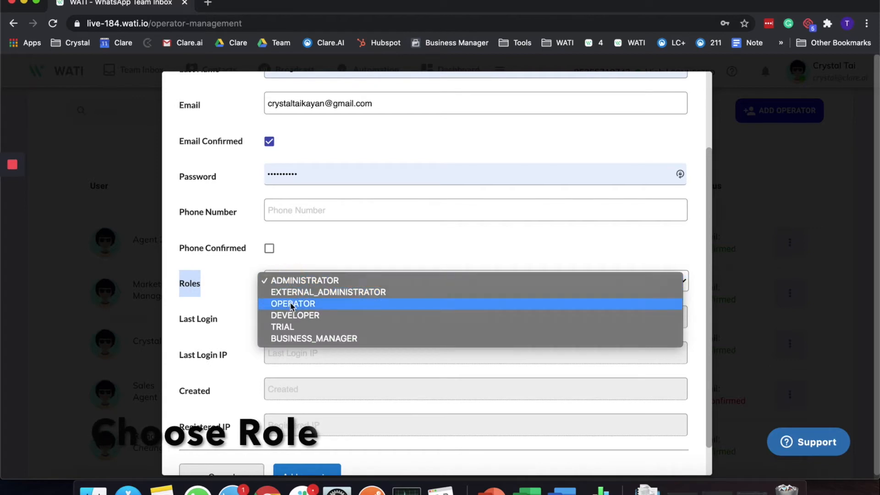
{"action": "left_click", "coordinate": [293, 303]}
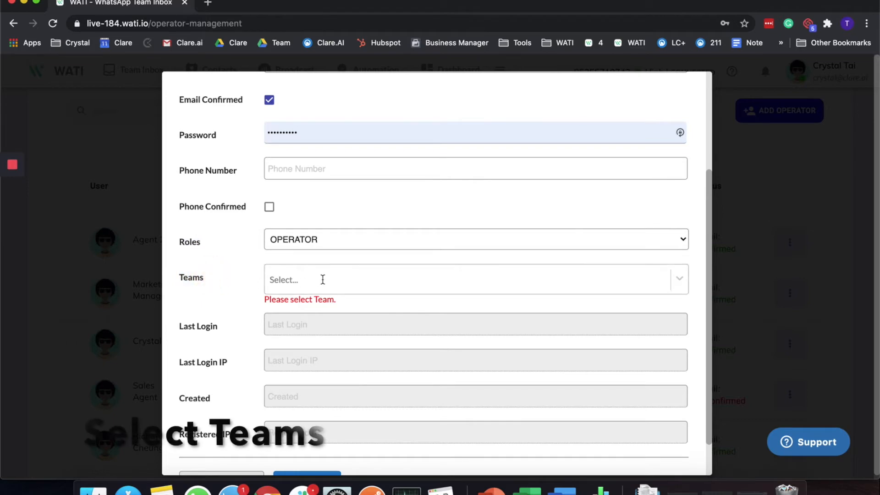
Add Default Team and Sales to the operator's teams, then submit the form
{"action": "left_click", "coordinate": [474, 280]}
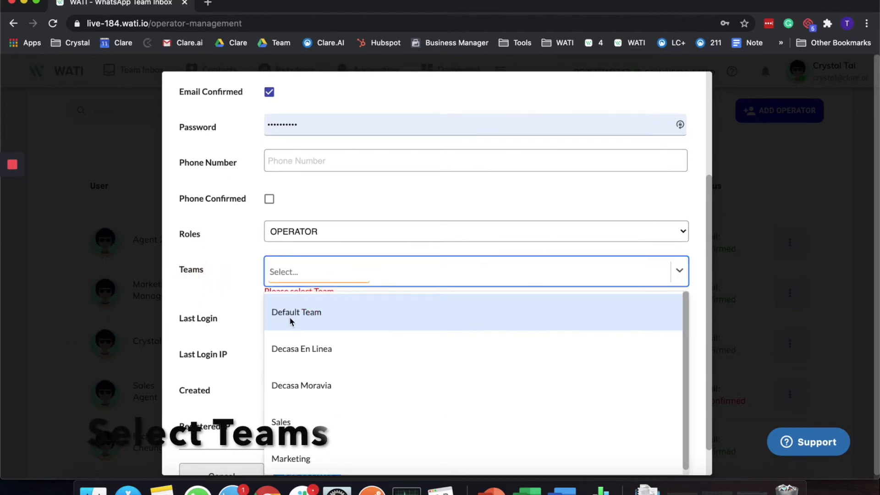
{"action": "left_click", "coordinate": [295, 312]}
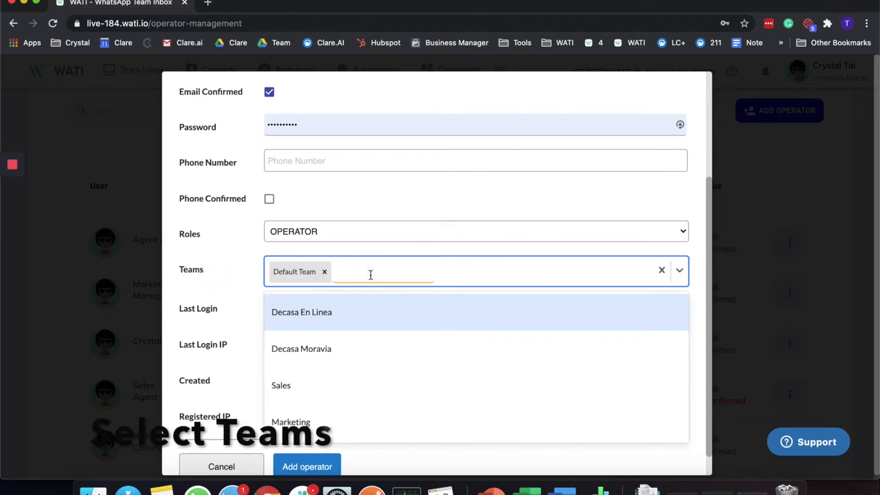
{"action": "type", "text": "sa"}
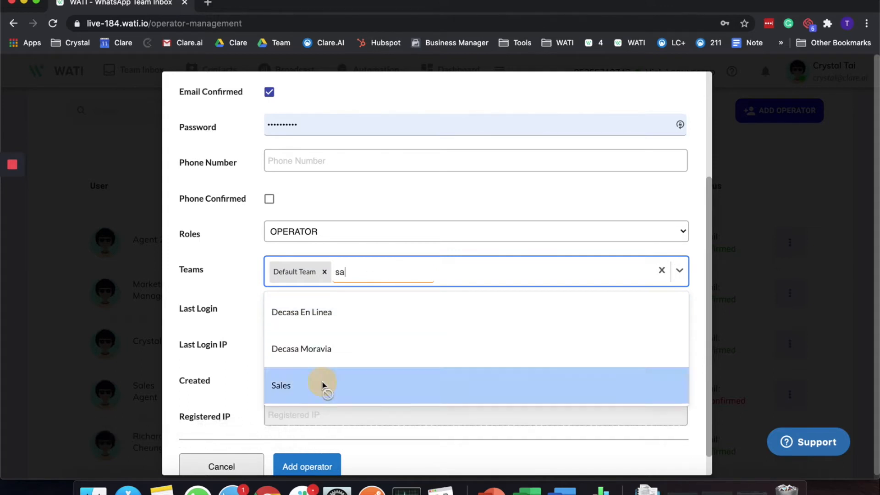
{"action": "left_click", "coordinate": [280, 385]}
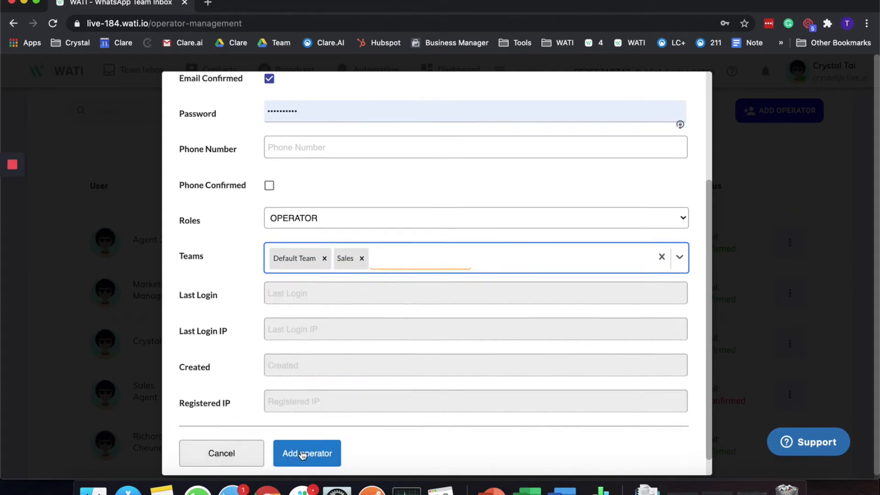
{"action": "left_click", "coordinate": [307, 453]}
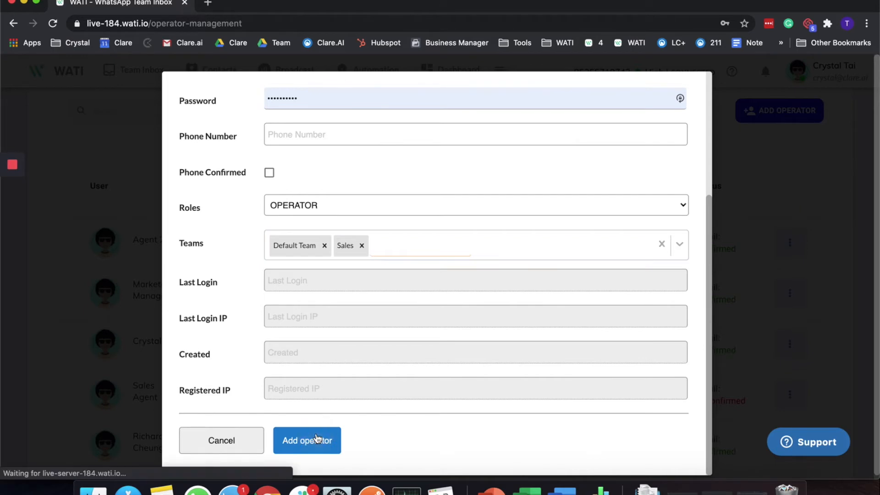
Confirm creation of the Sales Manager operator and scroll through the operator list
{"action": "left_click", "coordinate": [307, 440]}
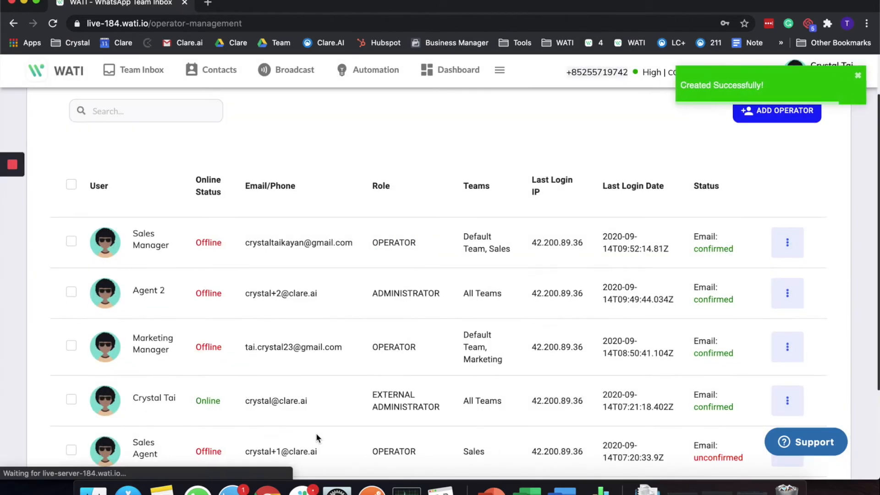
{"action": "scroll", "scroll_direction": "down", "scroll_amount": 3}
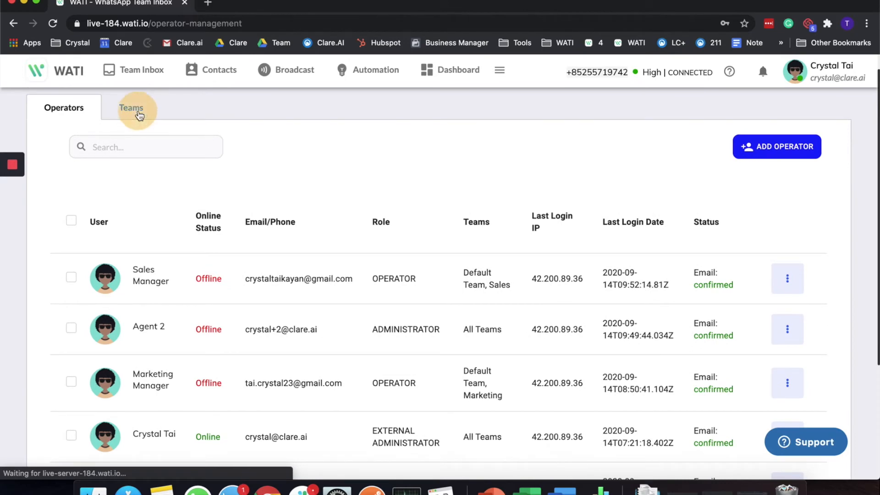
Open the Teams list and the Sales team's edit/remove actions menu
{"action": "left_click", "coordinate": [131, 108]}
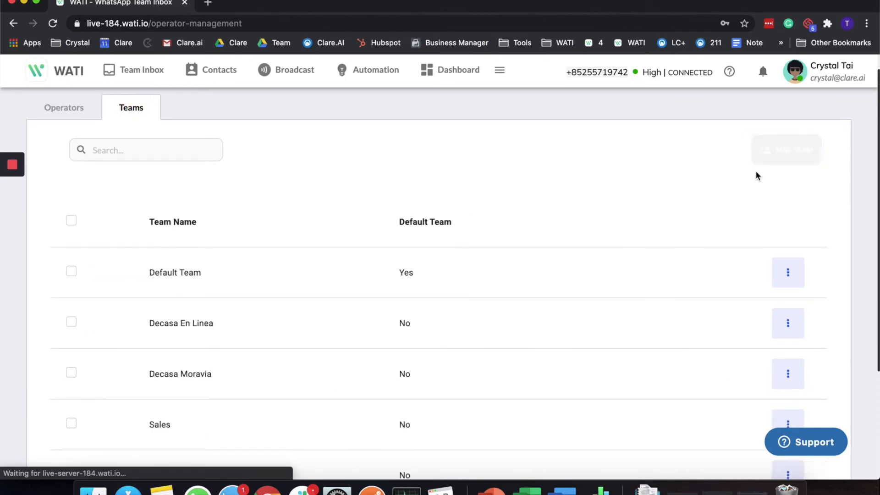
{"action": "scroll", "scroll_direction": "down", "scroll_amount": 3}
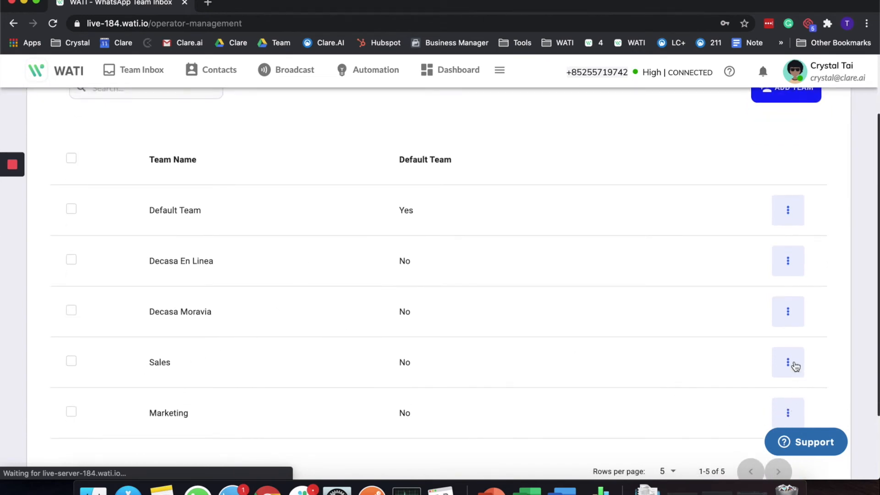
{"action": "left_click", "coordinate": [787, 362]}
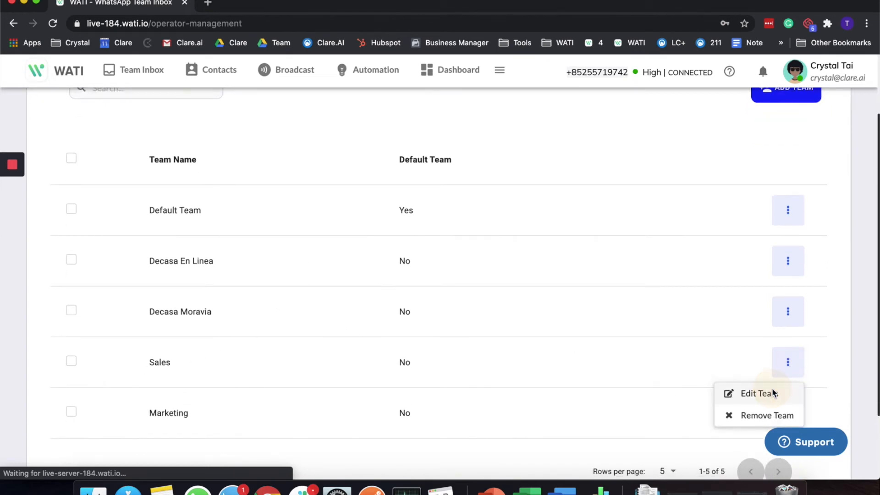
{"action": "left_click", "coordinate": [757, 393]}
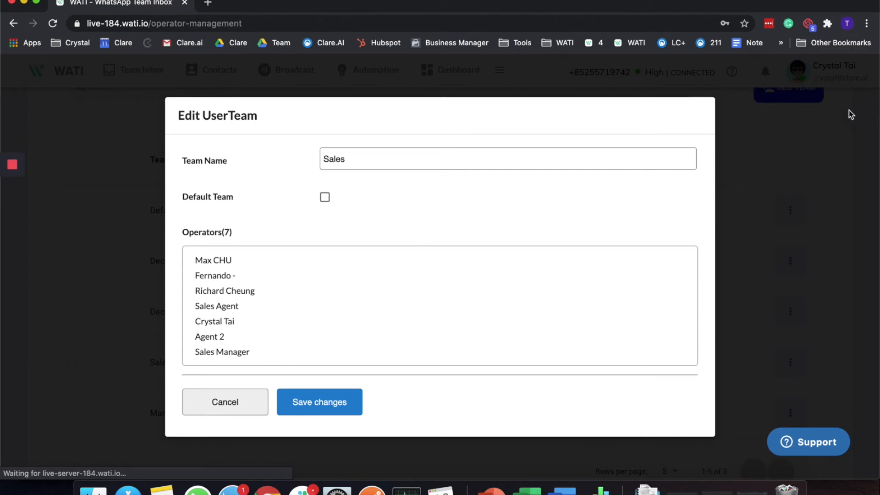
{"action": "mouse_move", "coordinate": [195, 328]}
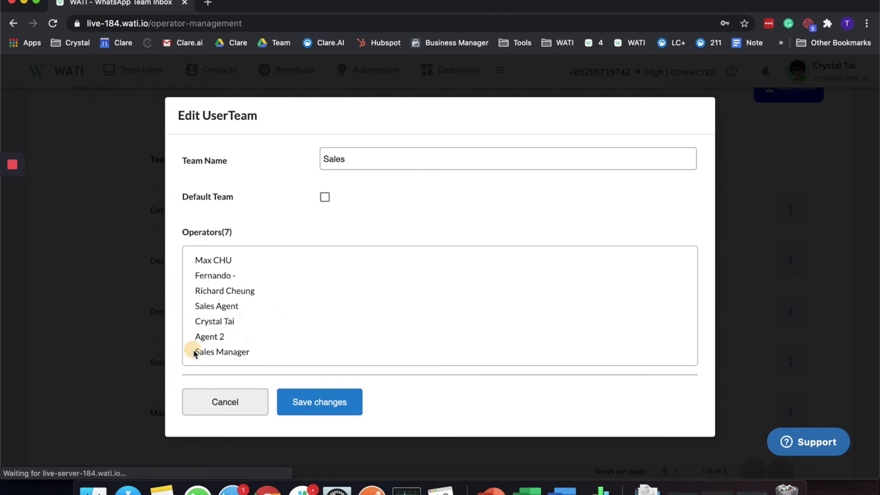
{"action": "left_click", "coordinate": [217, 305]}
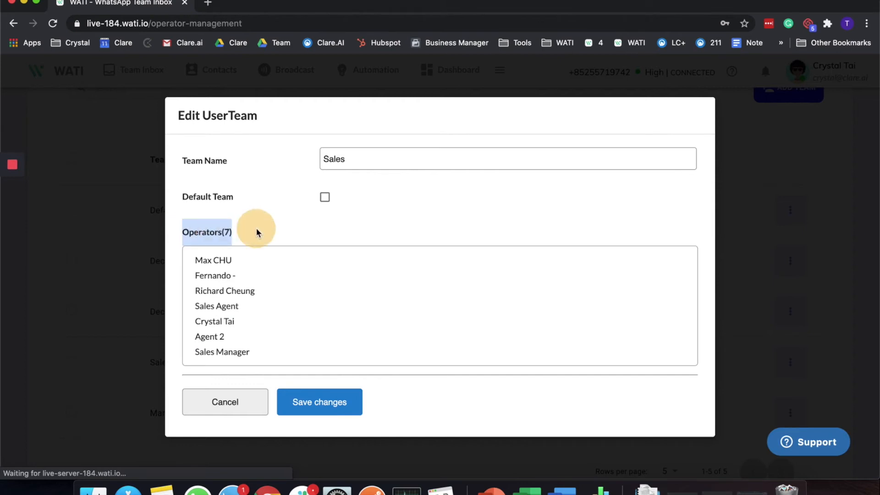
{"action": "mouse_move", "coordinate": [256, 230]}
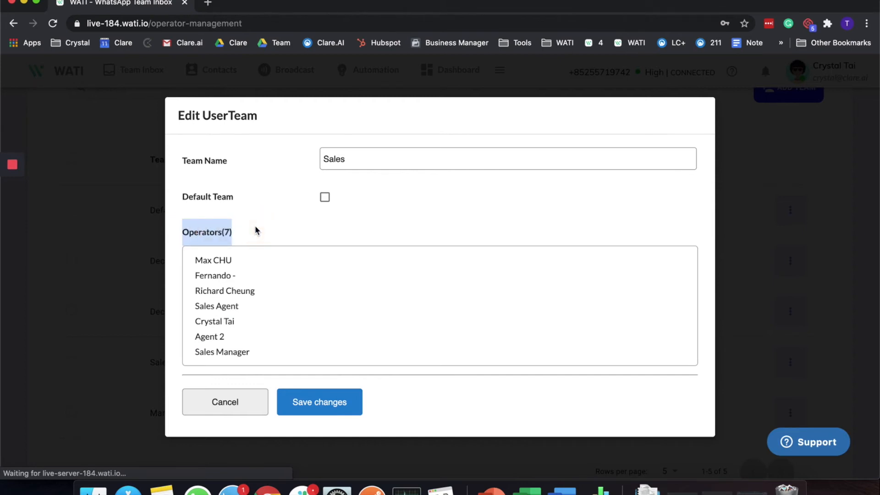
{"action": "mouse_move", "coordinate": [211, 321]}
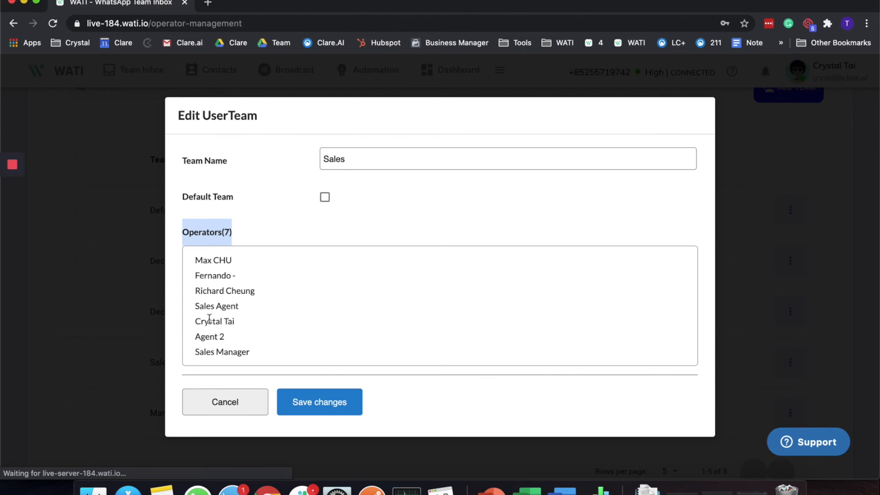
{"action": "mouse_move", "coordinate": [232, 306]}
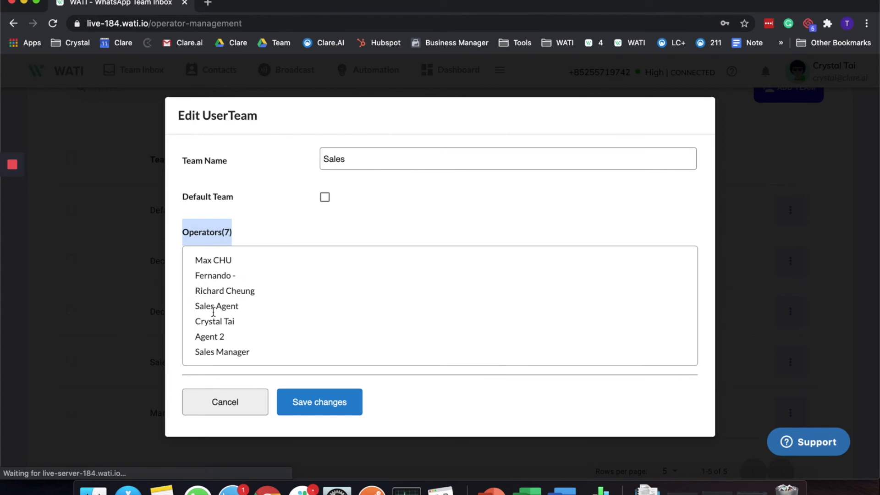
{"action": "mouse_move", "coordinate": [229, 378]}
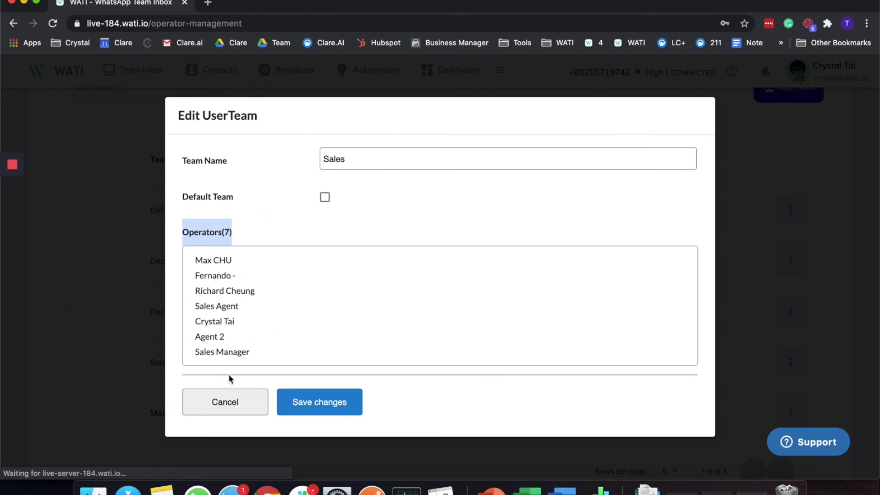
{"action": "mouse_move", "coordinate": [187, 99]}
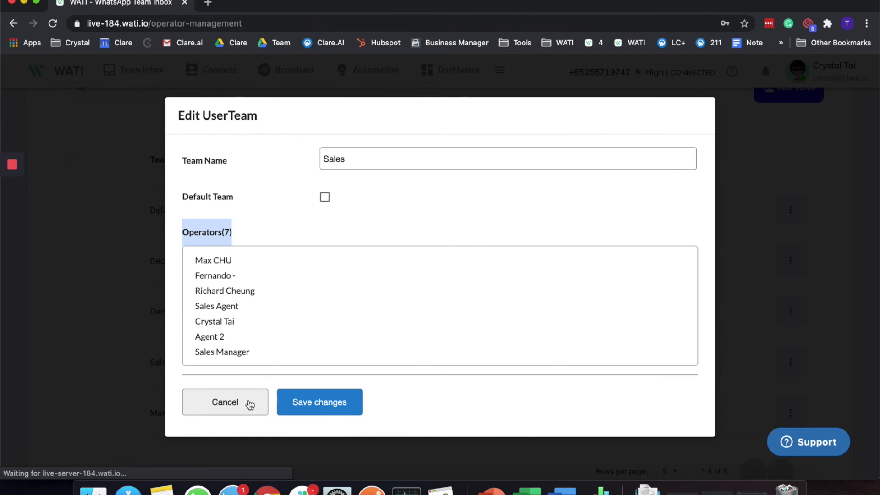
{"action": "left_click", "coordinate": [224, 402]}
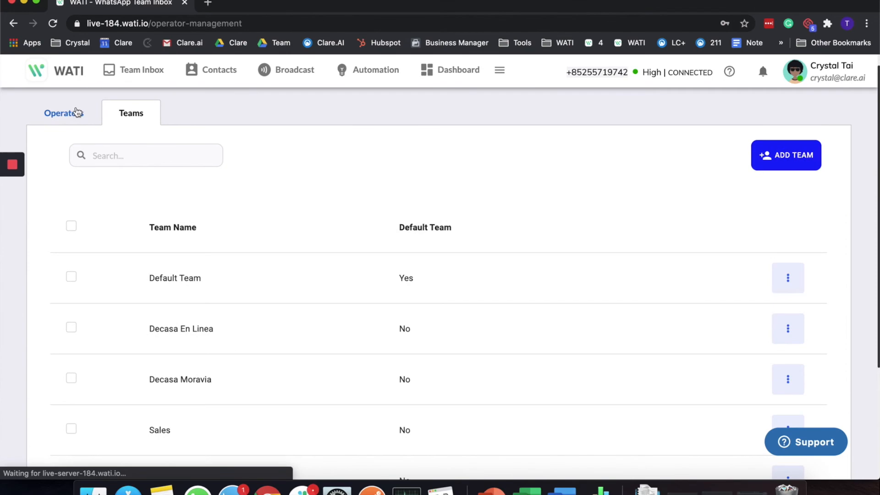
Go back to the Operators list to review the operator rows
{"action": "left_click", "coordinate": [60, 112]}
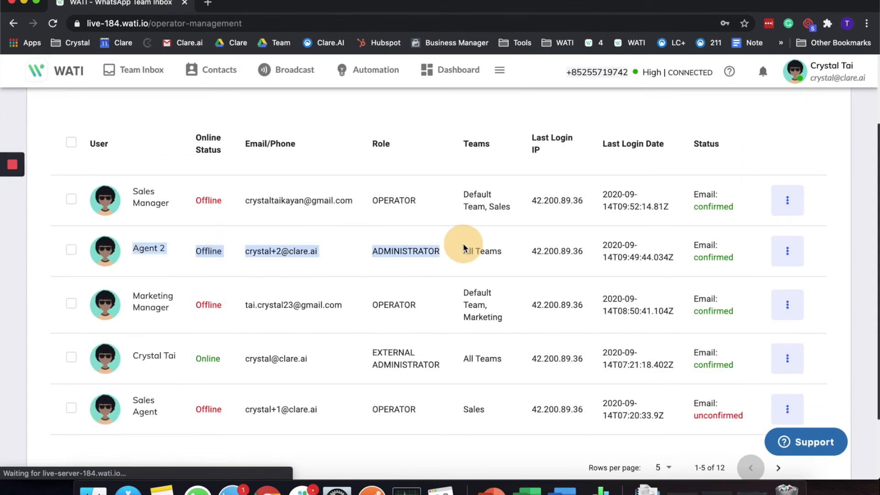
{"action": "mouse_move", "coordinate": [492, 272]}
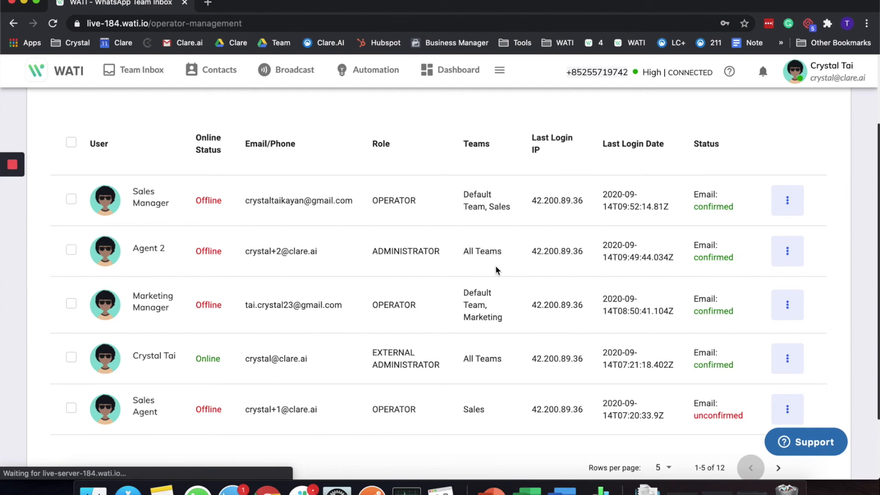
{"action": "mouse_move", "coordinate": [517, 253]}
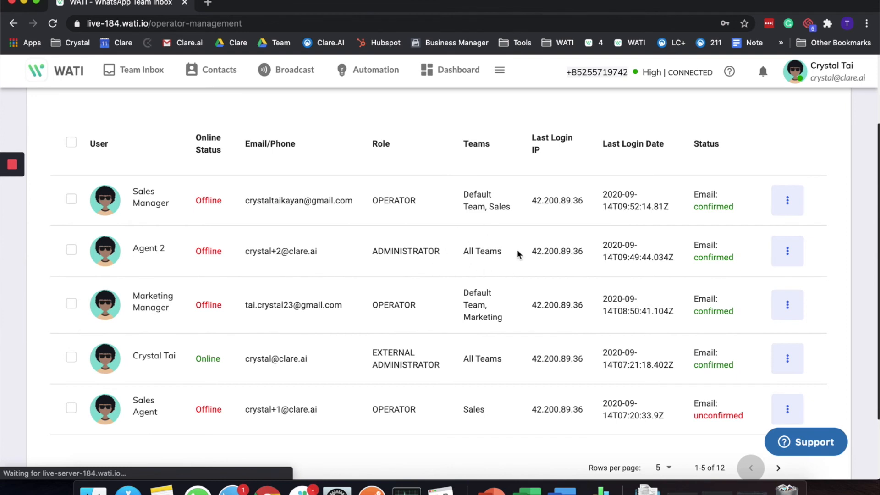
{"action": "mouse_move", "coordinate": [364, 180]}
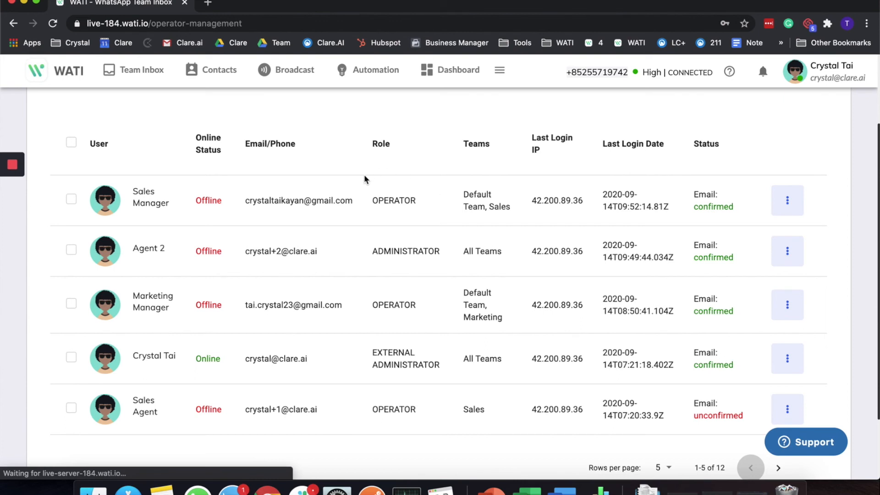
{"action": "mouse_move", "coordinate": [495, 194]}
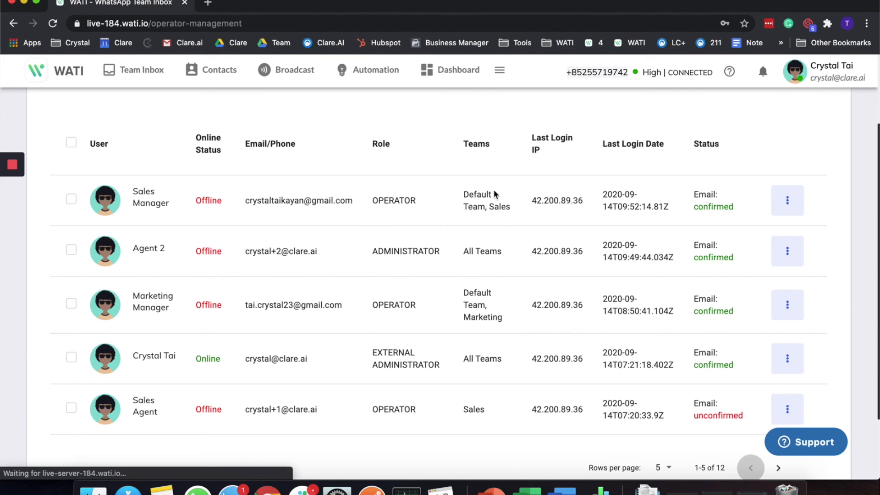
{"action": "mouse_move", "coordinate": [454, 219]}
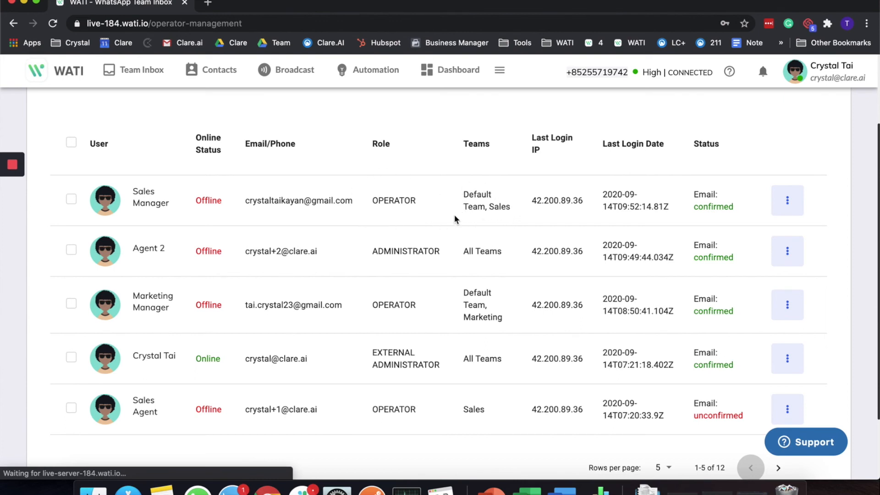
{"action": "mouse_move", "coordinate": [516, 214]}
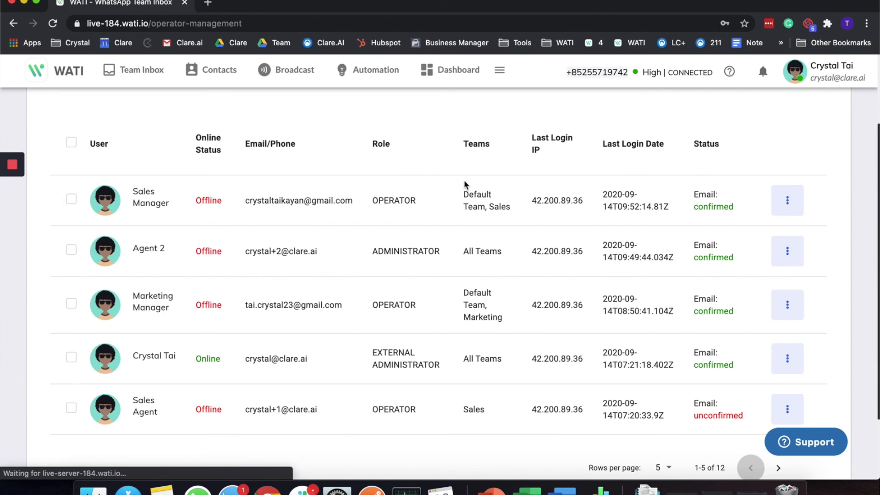
{"action": "mouse_move", "coordinate": [473, 226]}
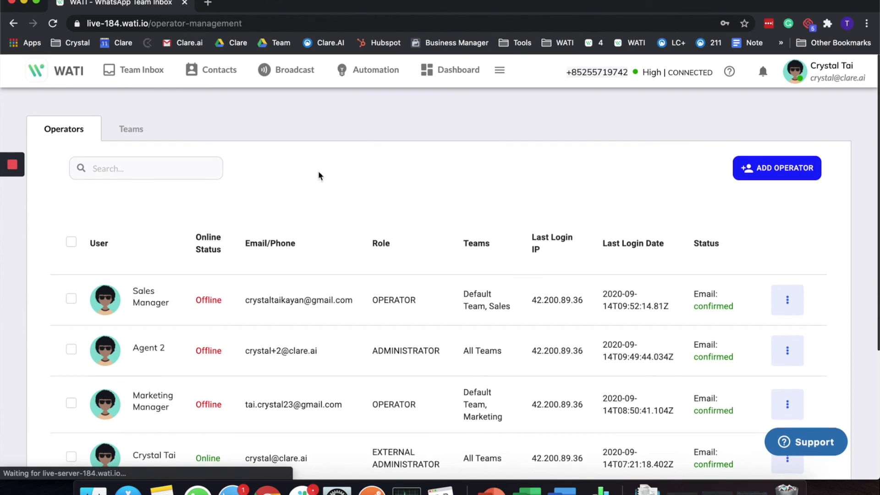
{"action": "mouse_move", "coordinate": [108, 117]}
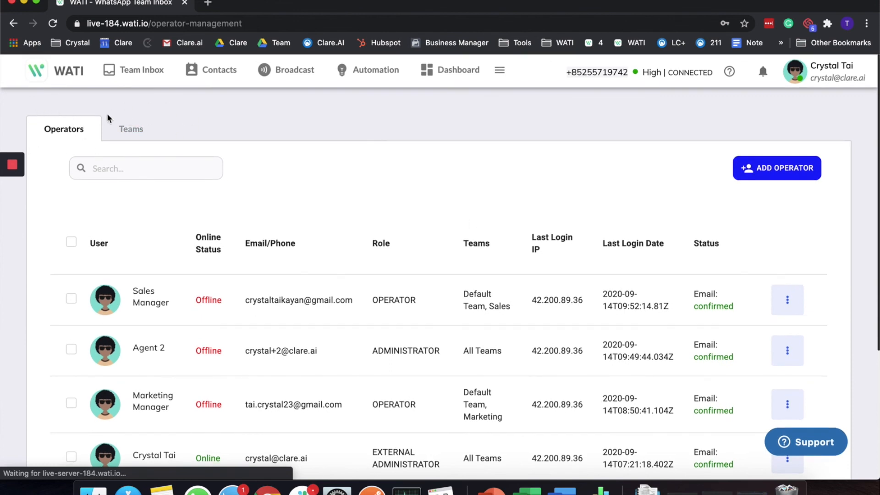
{"action": "mouse_move", "coordinate": [109, 146]}
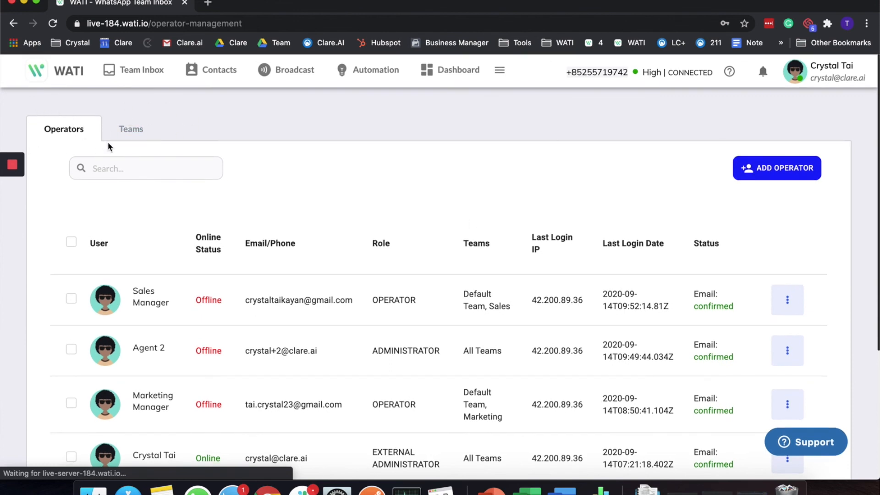